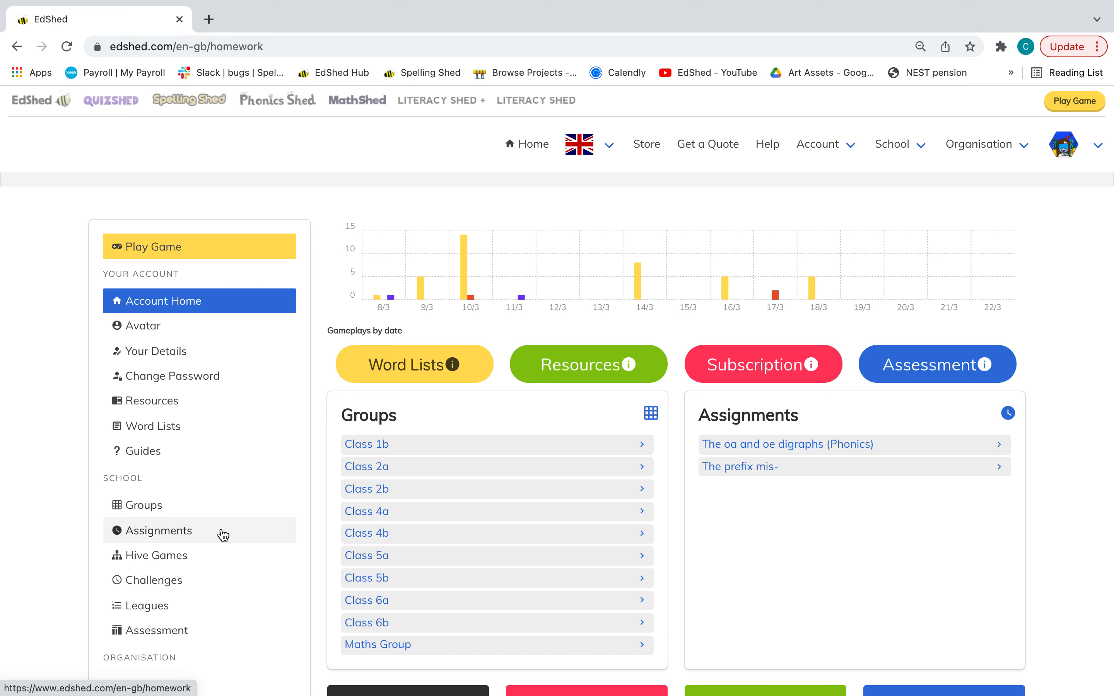
Step: Create a new assignment available from 22 March and expiring 24 March 2022
{"action": "left_click", "coordinate": [158, 530]}
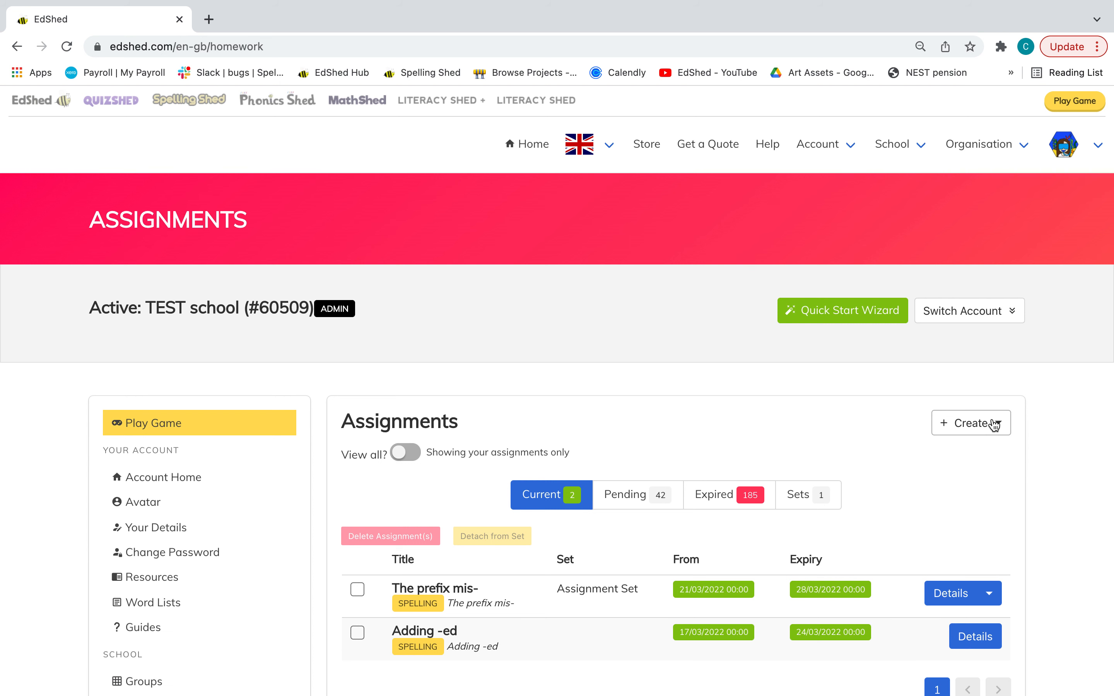
{"action": "left_click", "coordinate": [972, 423]}
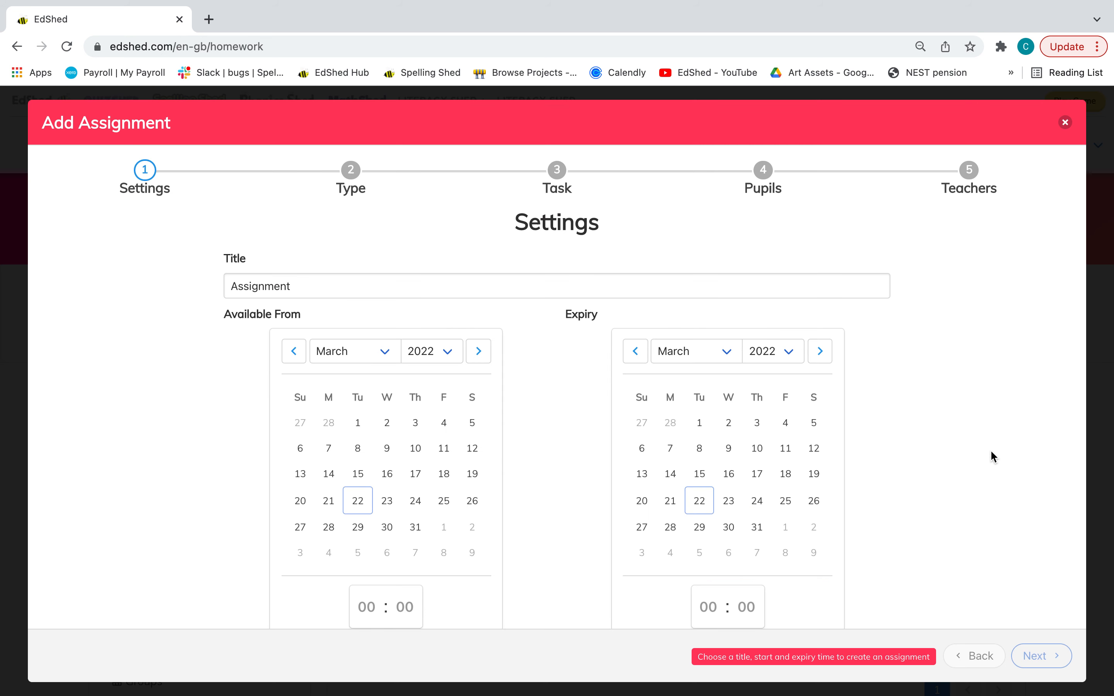
{"action": "mouse_move", "coordinate": [380, 535]}
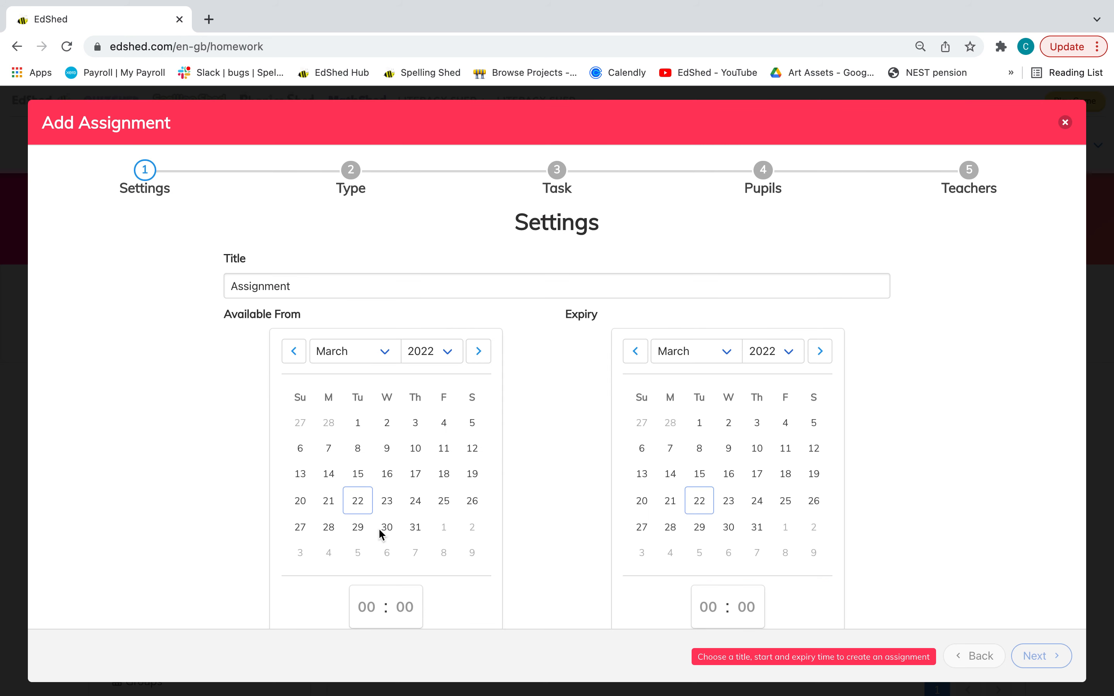
{"action": "left_click", "coordinate": [357, 500]}
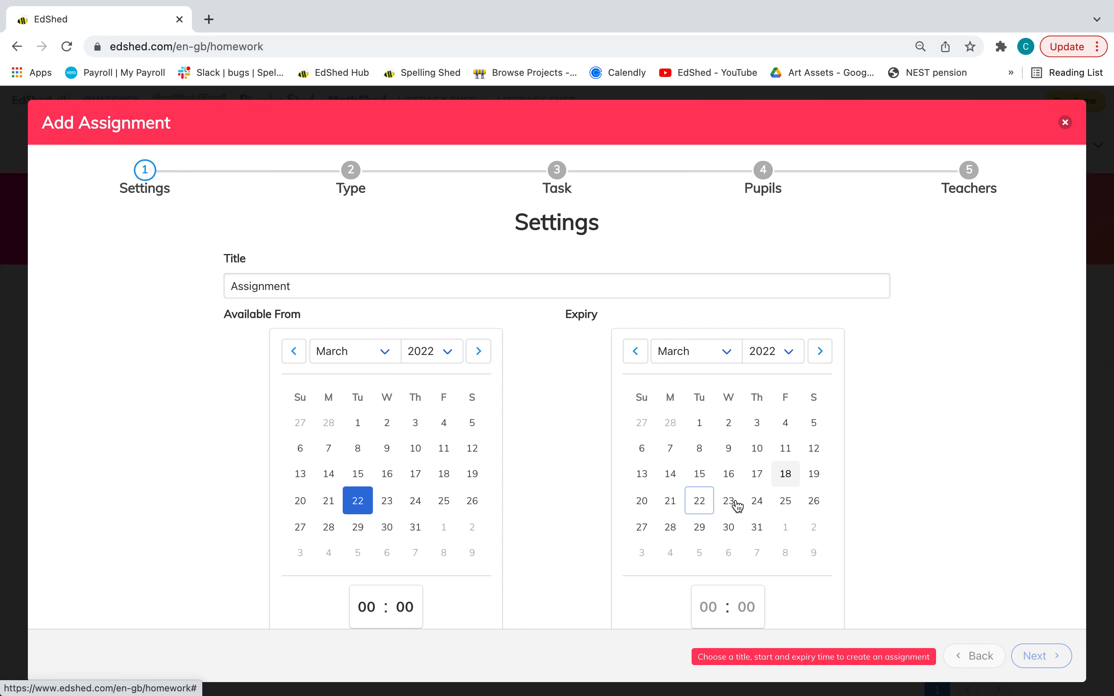
{"action": "left_click", "coordinate": [757, 500]}
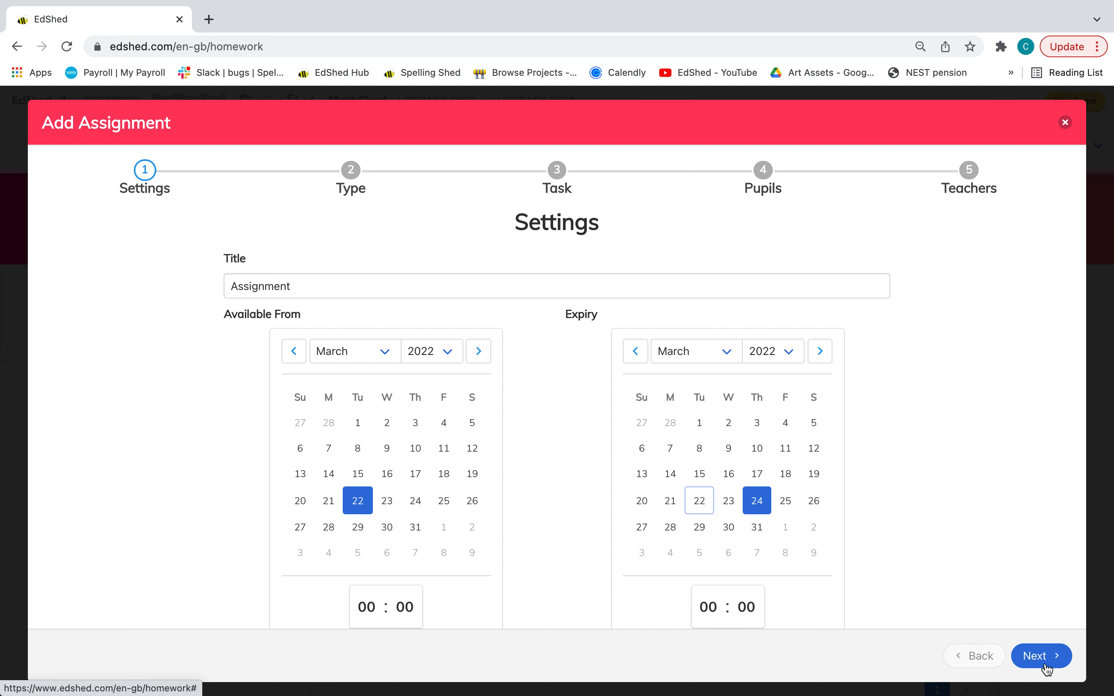
Step: Choose QuizShed Quiz as the type and search 'florence nigh' for the Florence Nightingale set
{"action": "left_click", "coordinate": [1041, 655]}
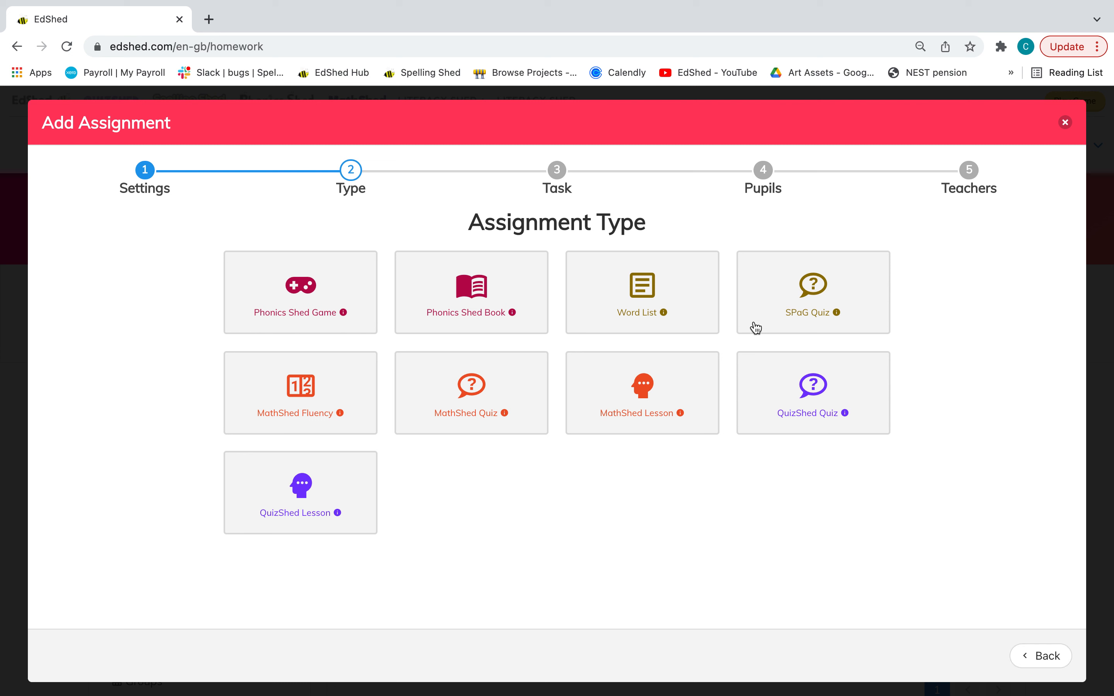
{"action": "left_click", "coordinate": [813, 292]}
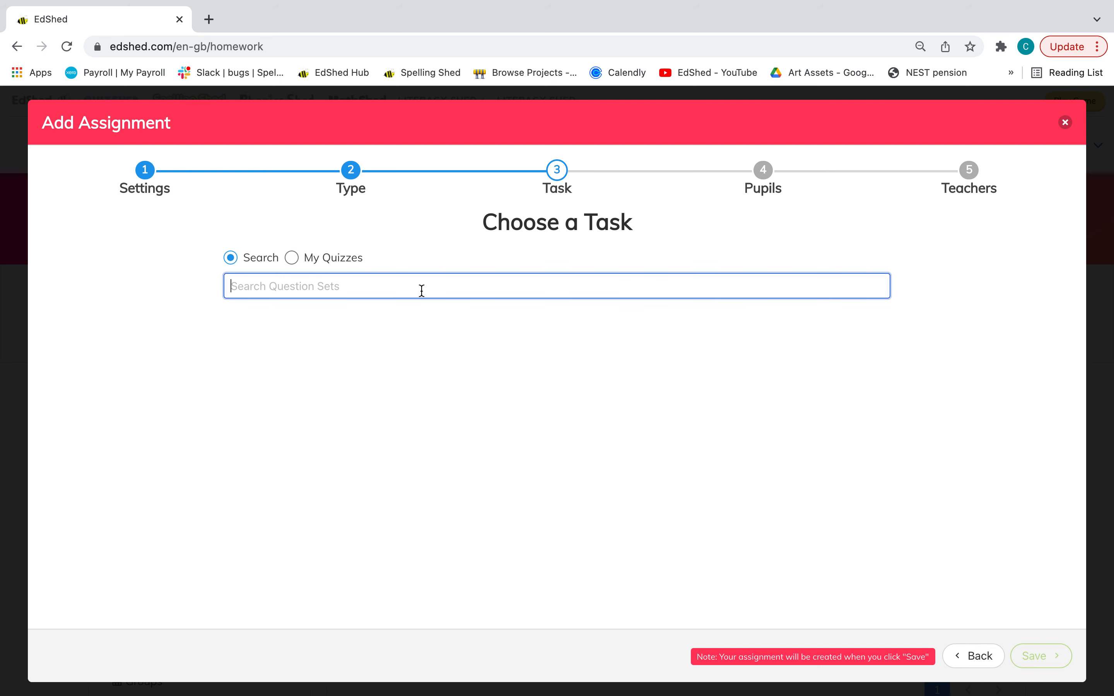
{"action": "type", "text": "floren"}
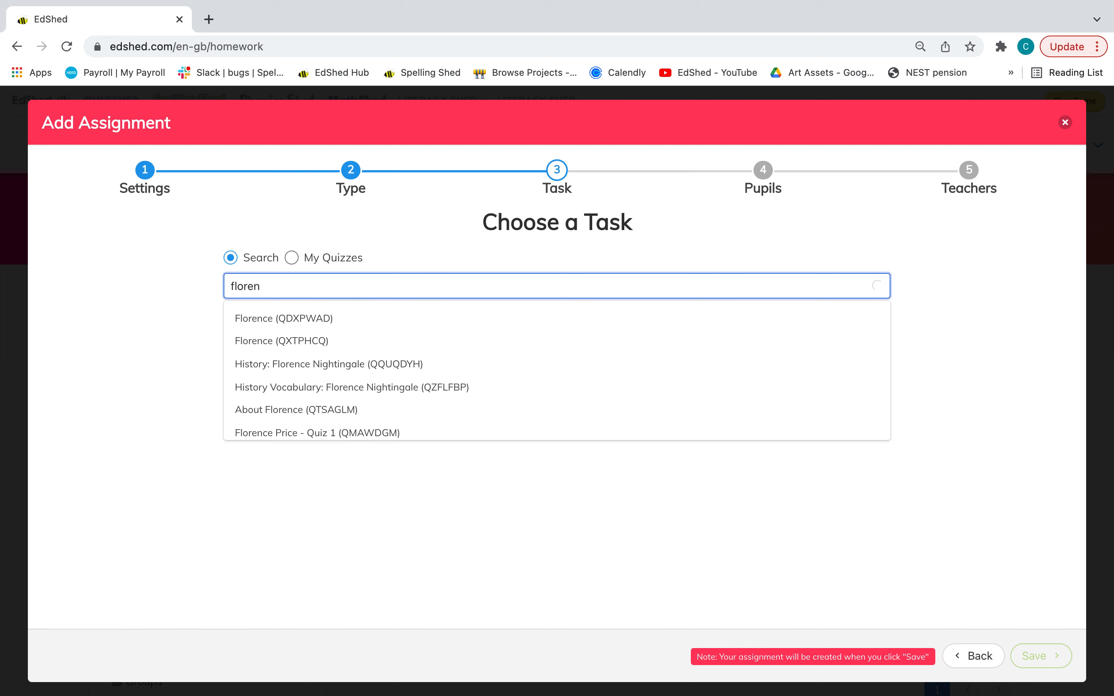
{"action": "type", "text": "florence nightingale (QZFLFBP"}
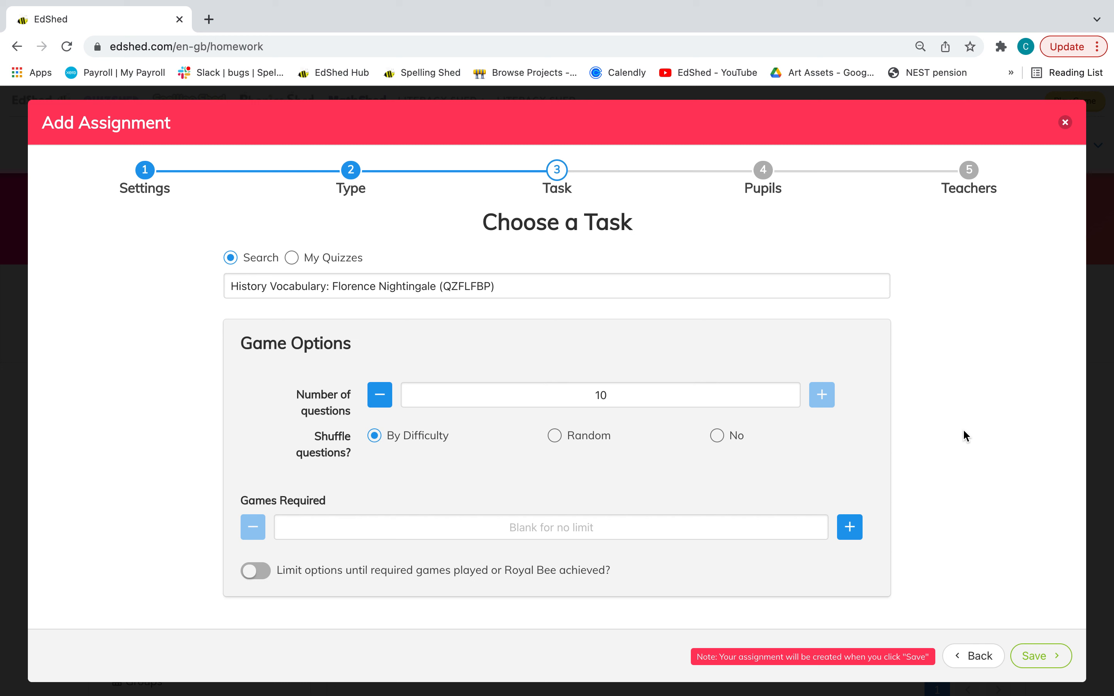
{"action": "mouse_move", "coordinate": [399, 464]}
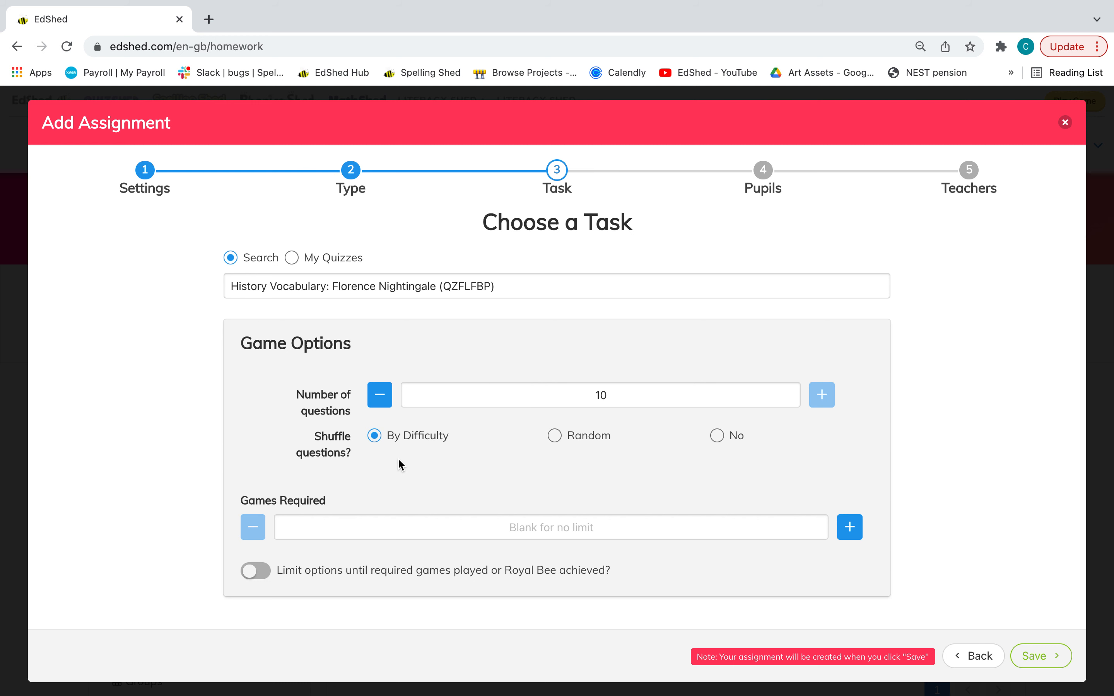
{"action": "mouse_move", "coordinate": [266, 585]}
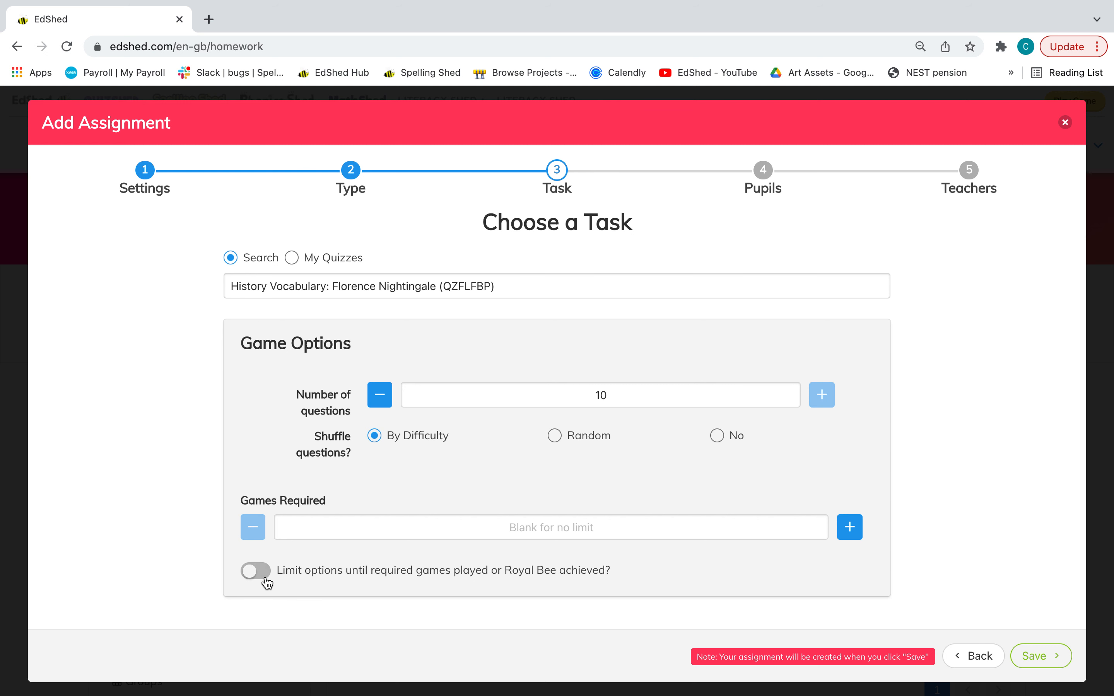
{"action": "left_click", "coordinate": [255, 571]}
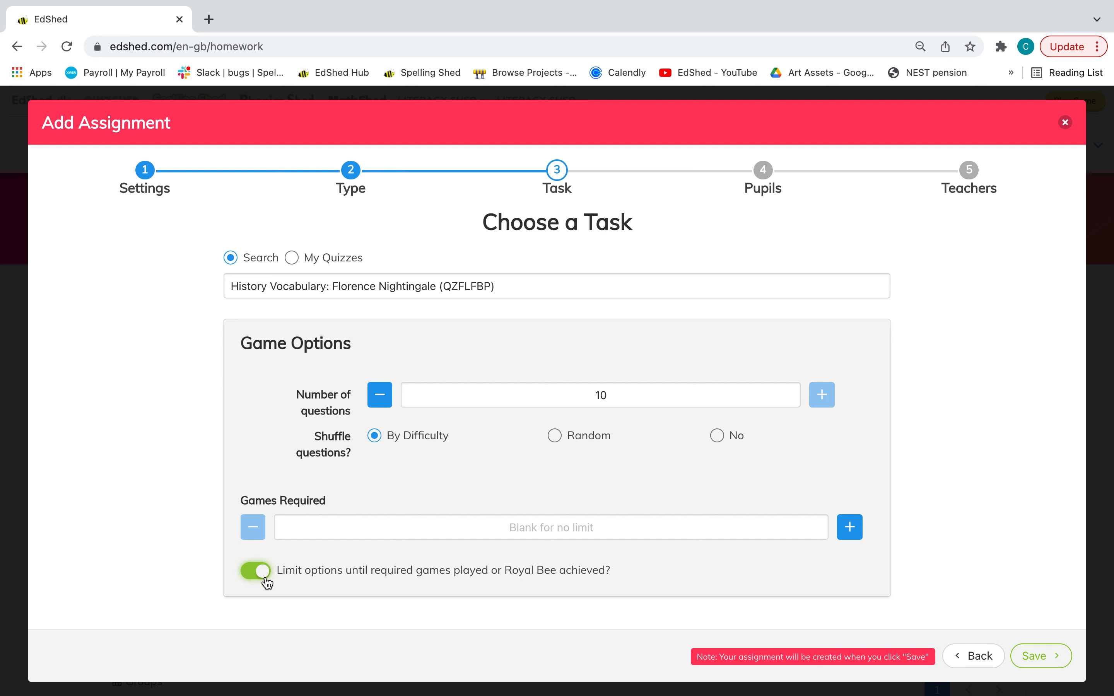
{"action": "mouse_move", "coordinate": [400, 537]}
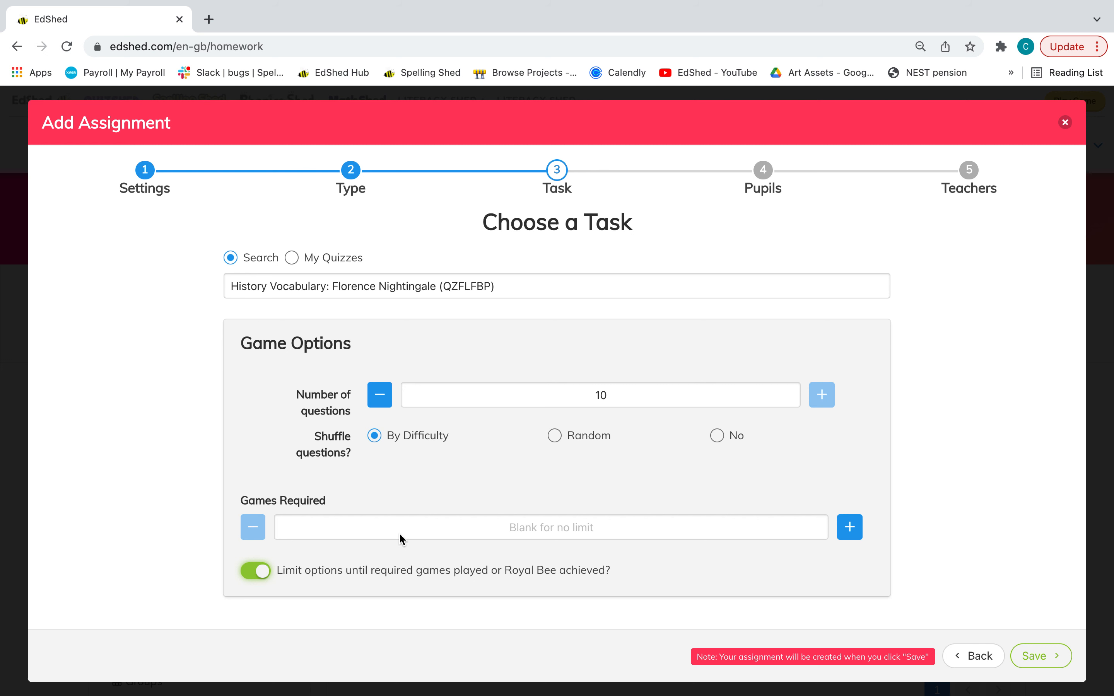
{"action": "type", "text": "1"}
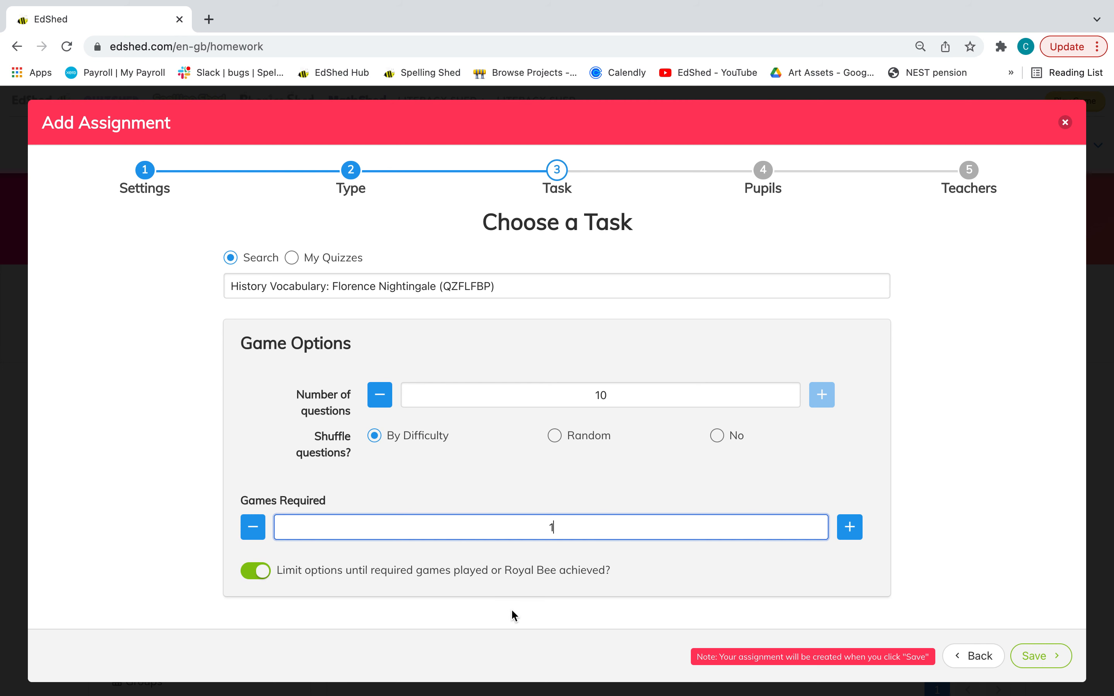
{"action": "mouse_move", "coordinate": [615, 560]}
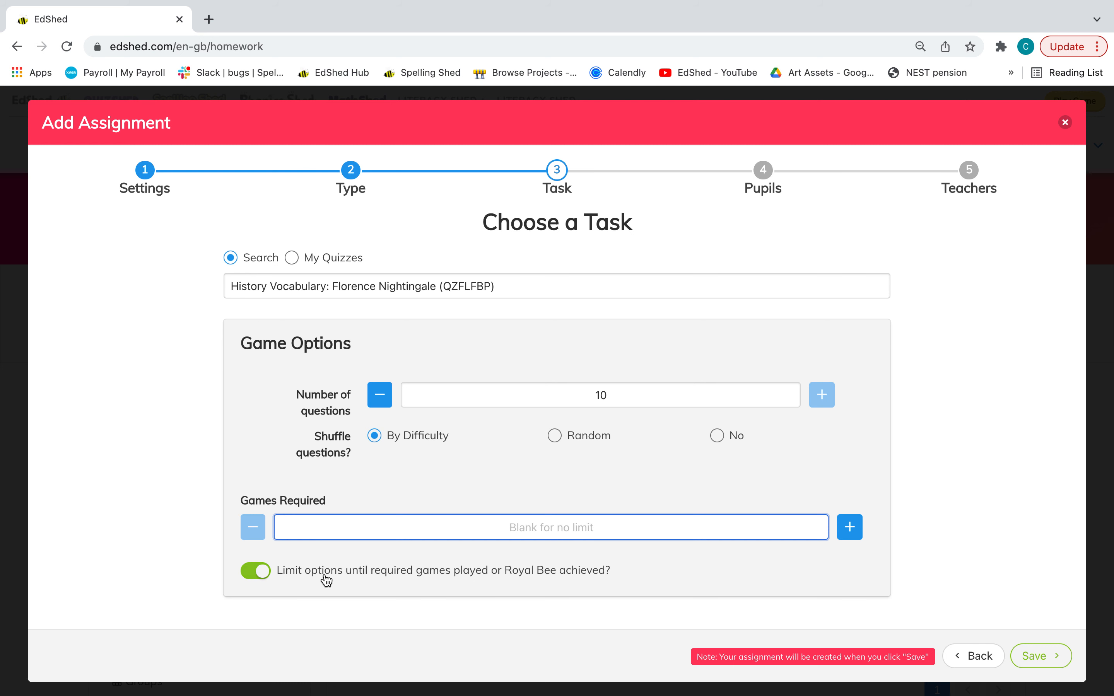
{"action": "left_click", "coordinate": [255, 571]}
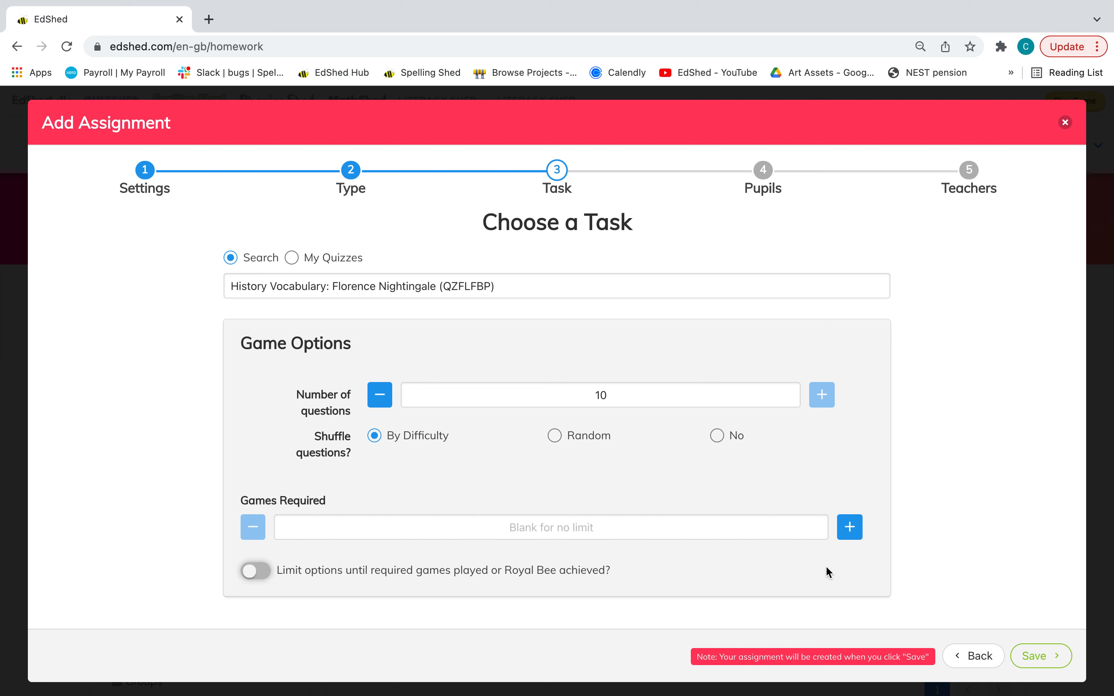
{"action": "mouse_move", "coordinate": [1034, 662]}
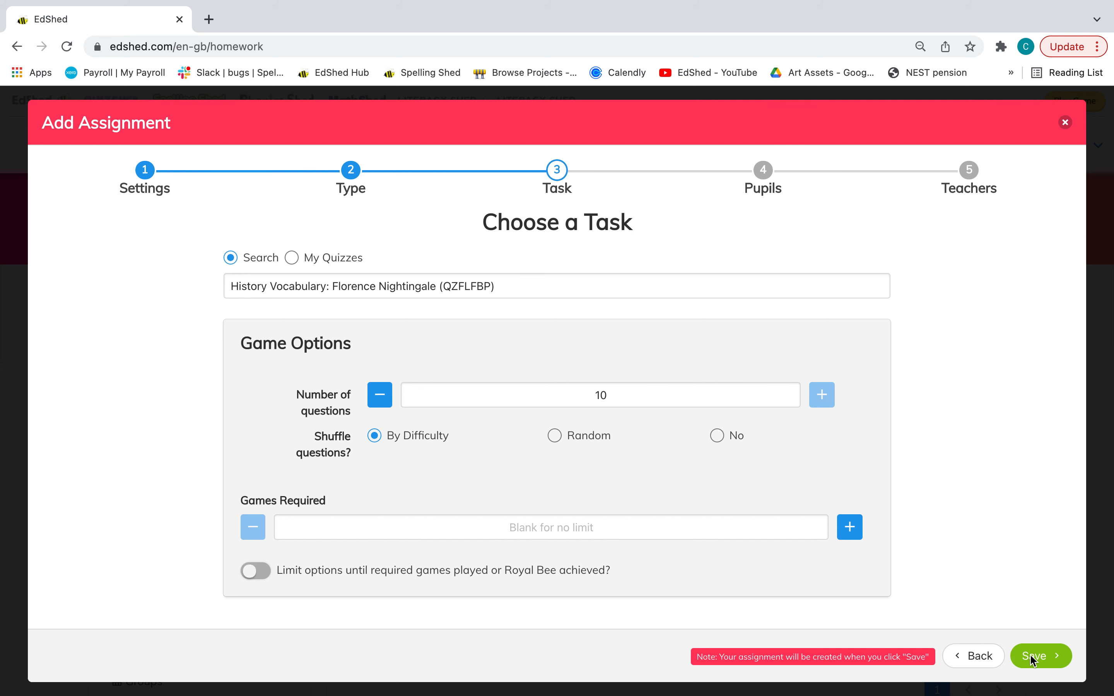
{"action": "left_click", "coordinate": [1037, 655]}
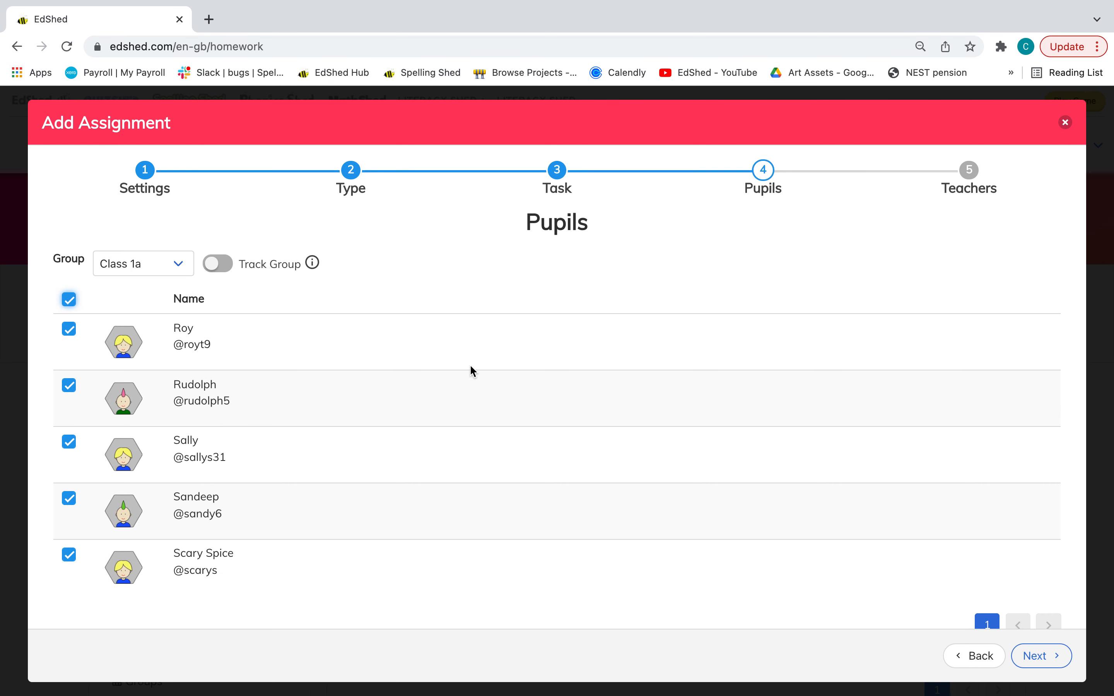
{"action": "left_click", "coordinate": [1041, 655]}
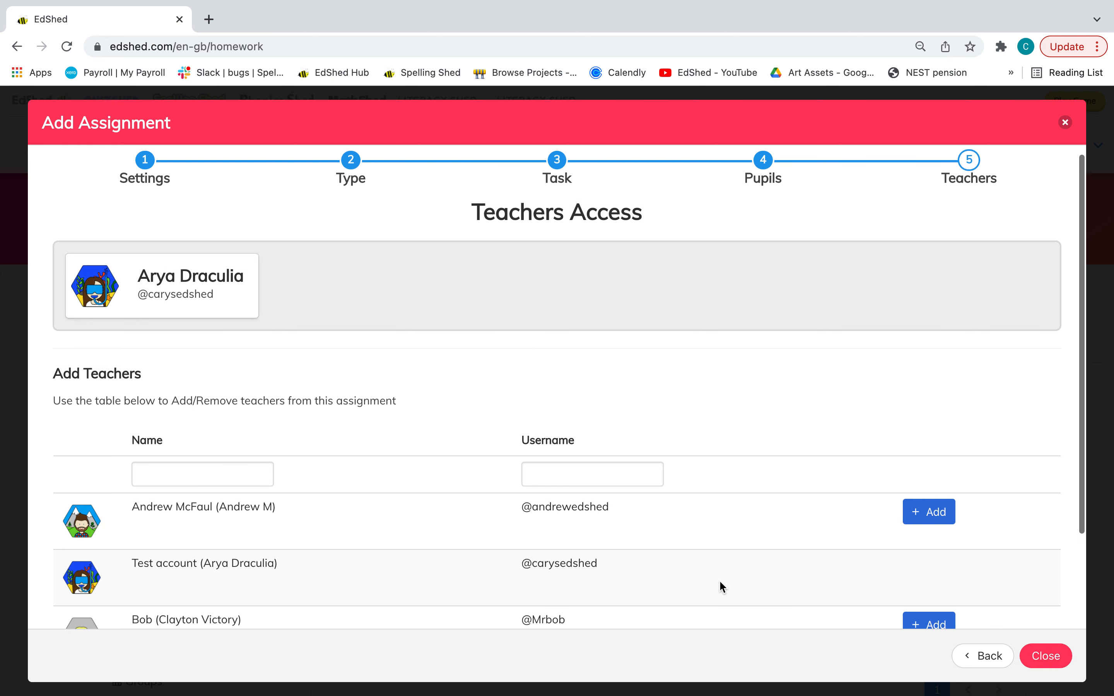
{"action": "scroll", "scroll_direction": "down", "scroll_amount": 3}
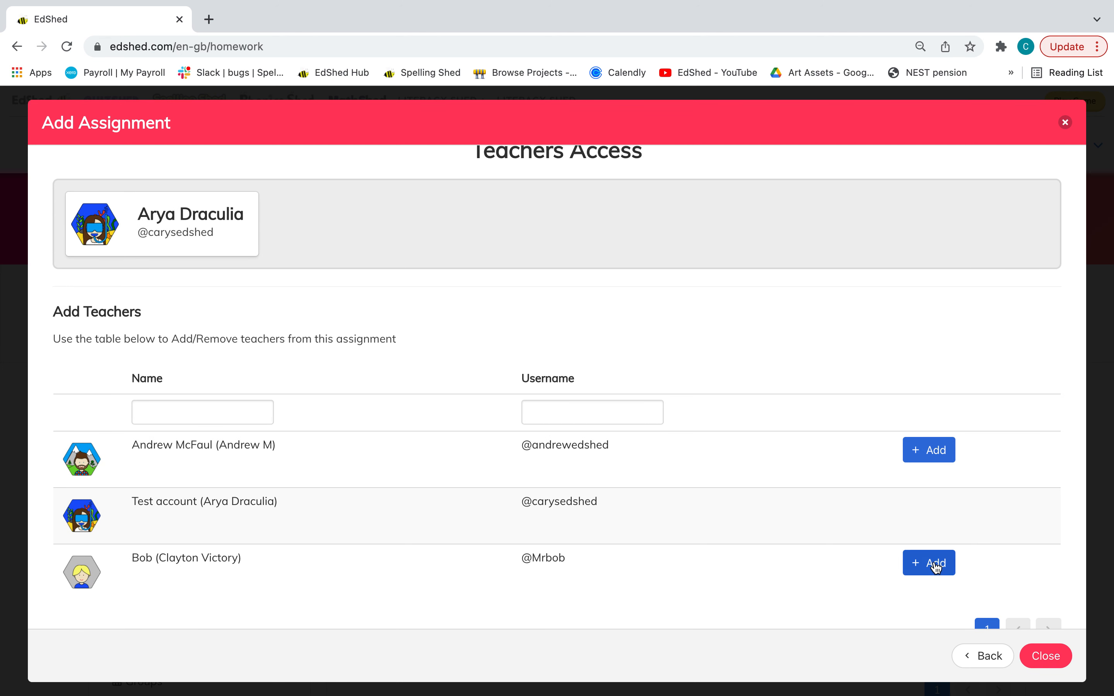
{"action": "left_click", "coordinate": [929, 563]}
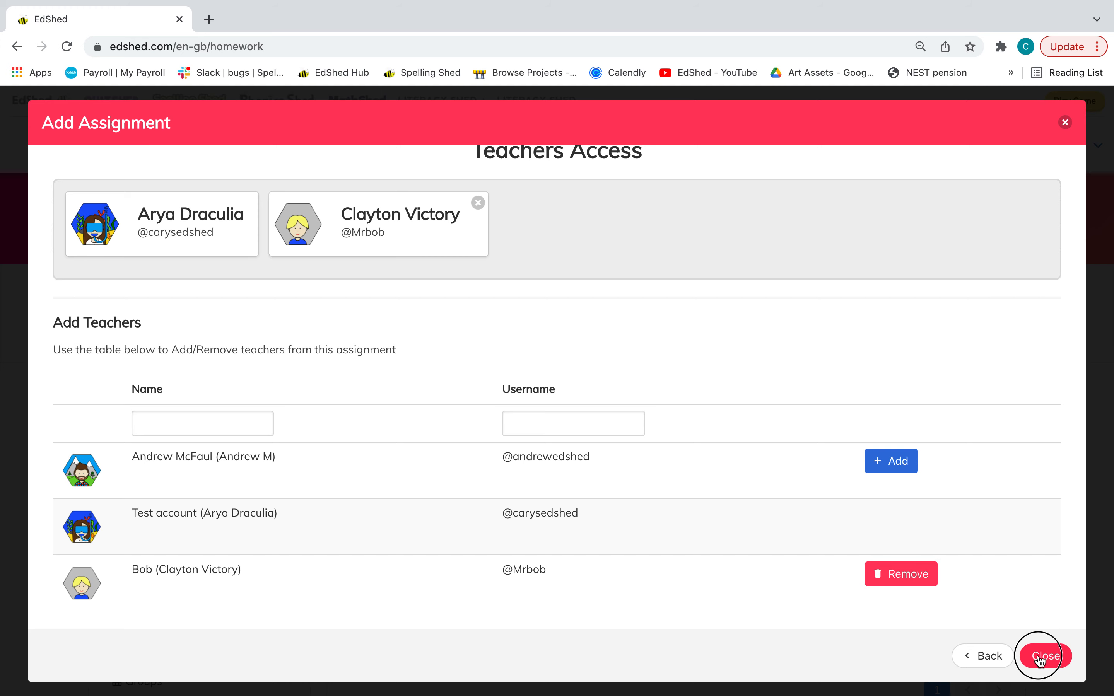
Step: Close the setup and view the new assignment's details with each pupil's games, status and score
{"action": "left_click", "coordinate": [1046, 655]}
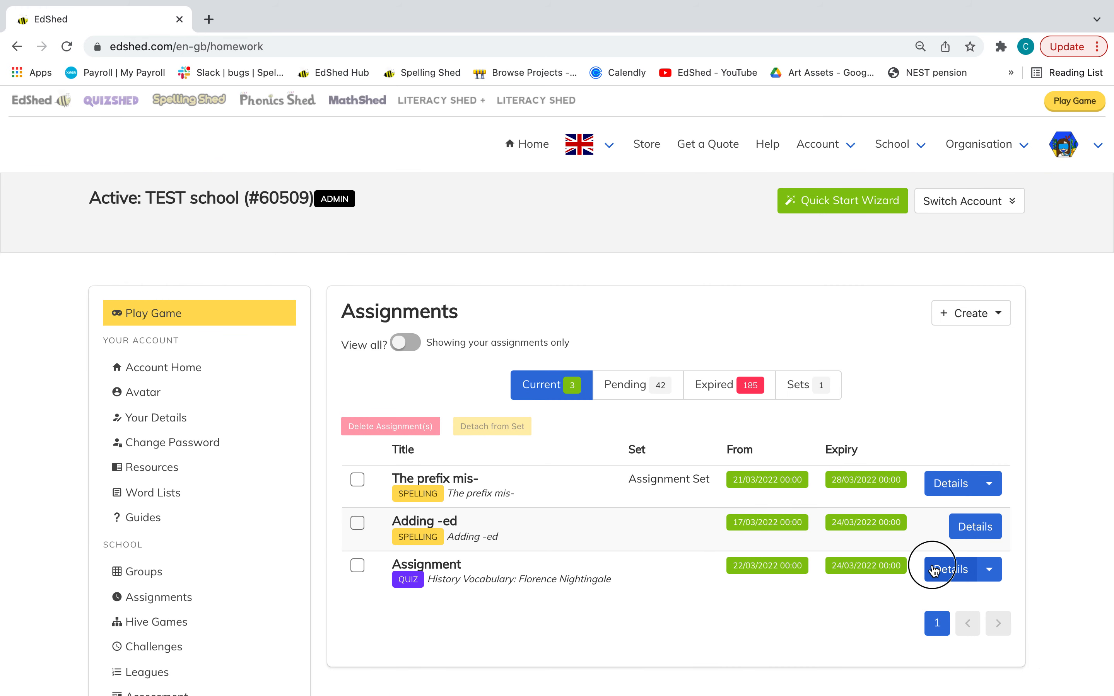
{"action": "left_click", "coordinate": [949, 570]}
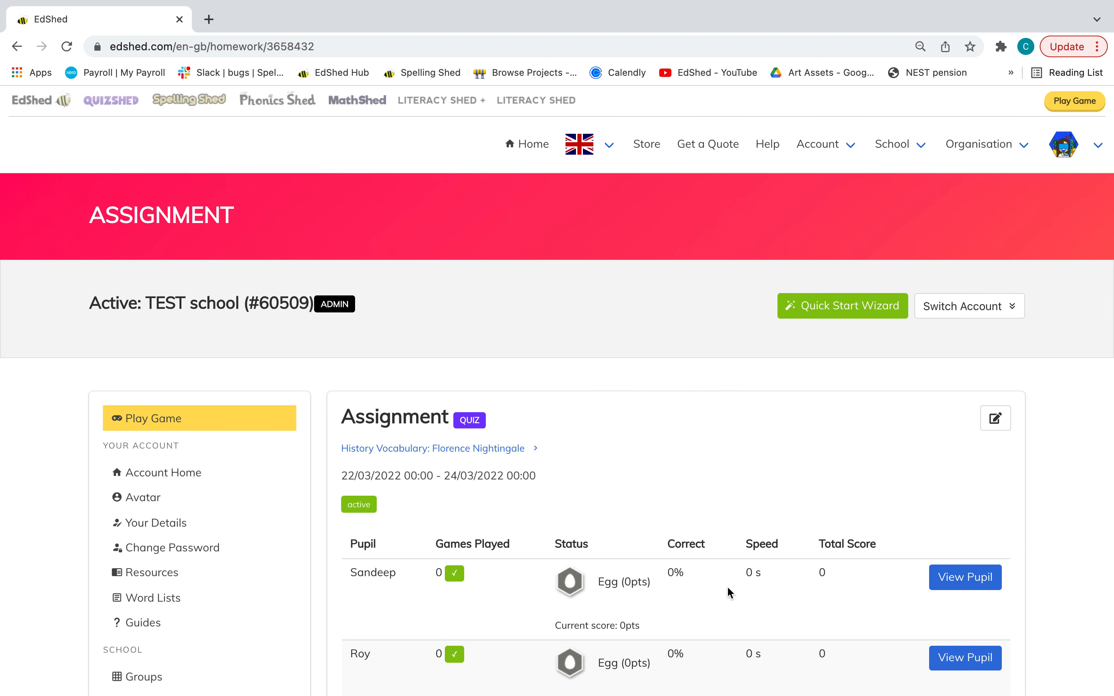
{"action": "scroll", "scroll_direction": "down", "scroll_amount": 3}
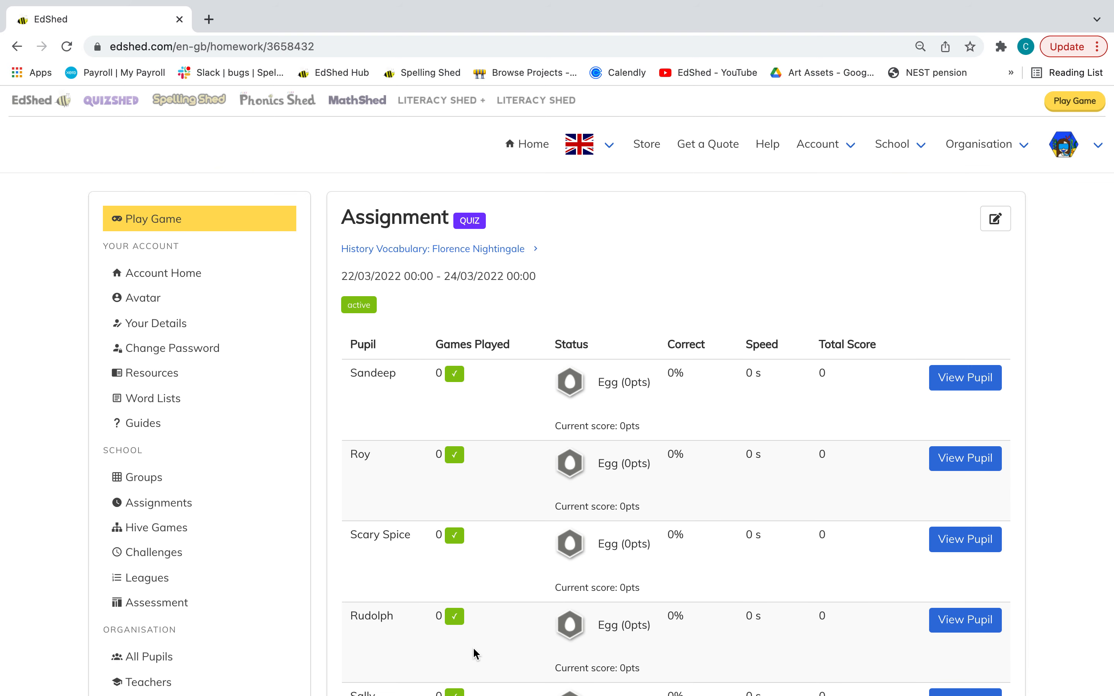